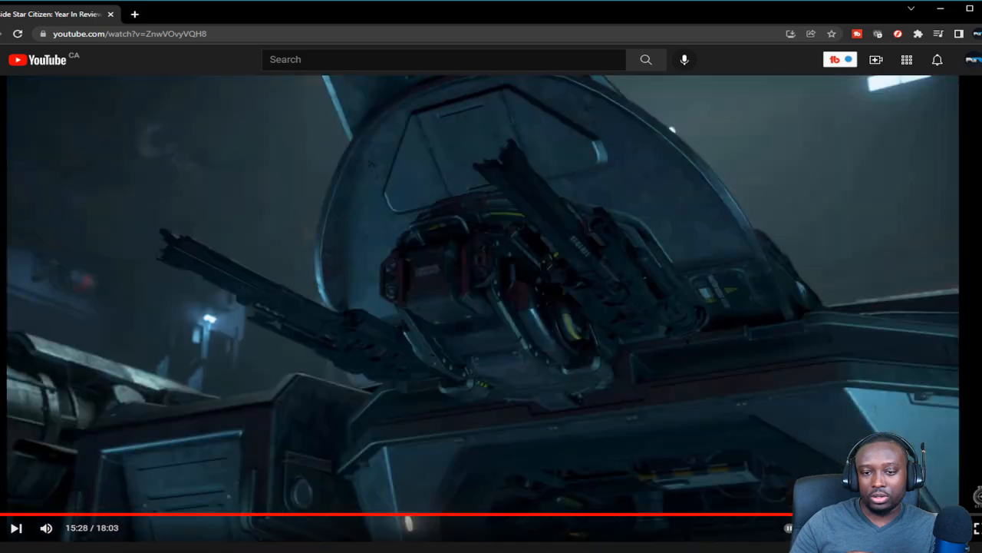
pyautogui.moveTo(484, 330)
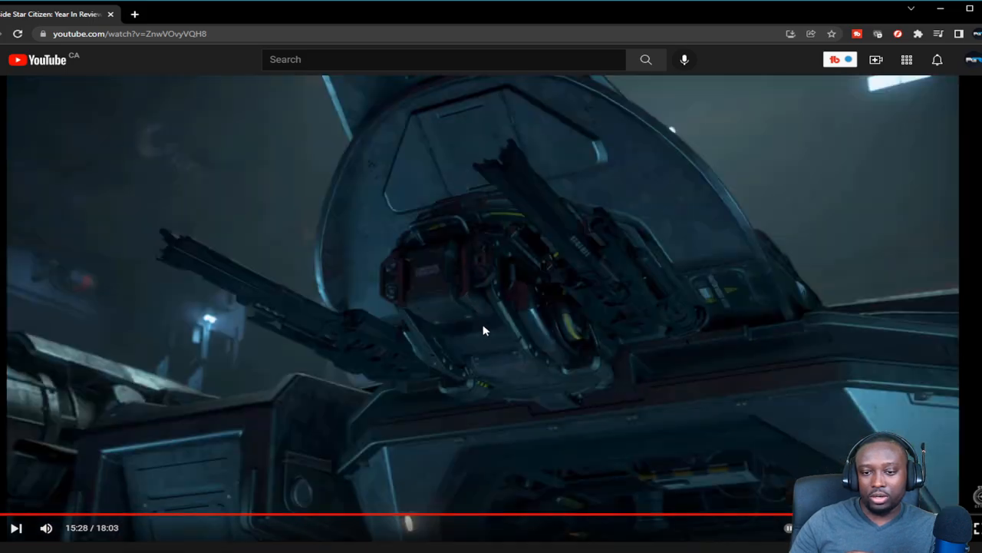
pyautogui.moveTo(571, 390)
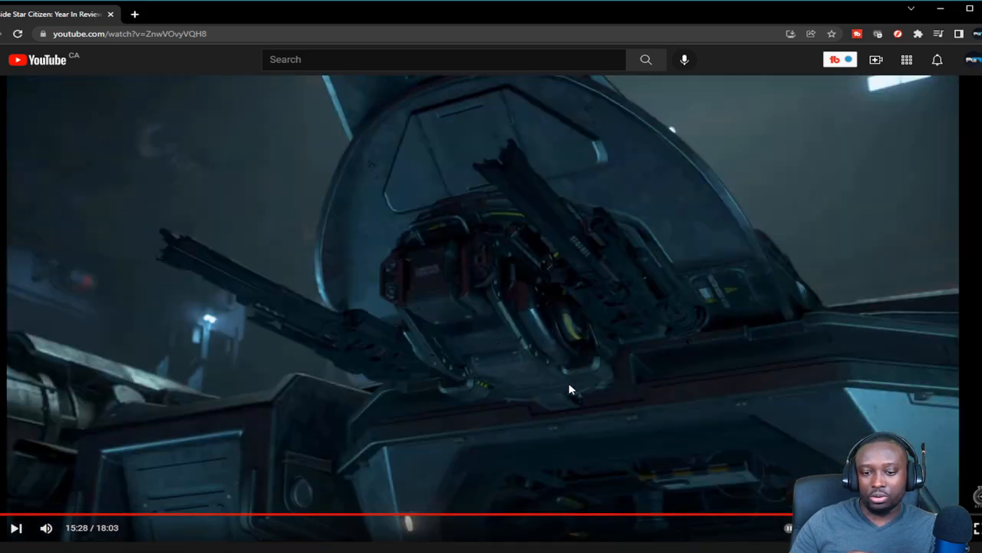
pyautogui.moveTo(571, 407)
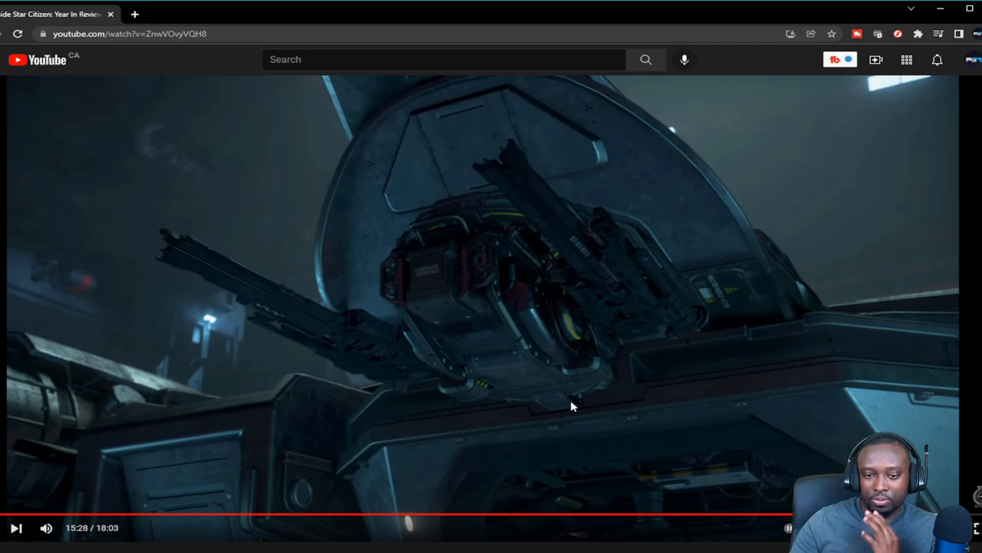
pyautogui.moveTo(574, 402)
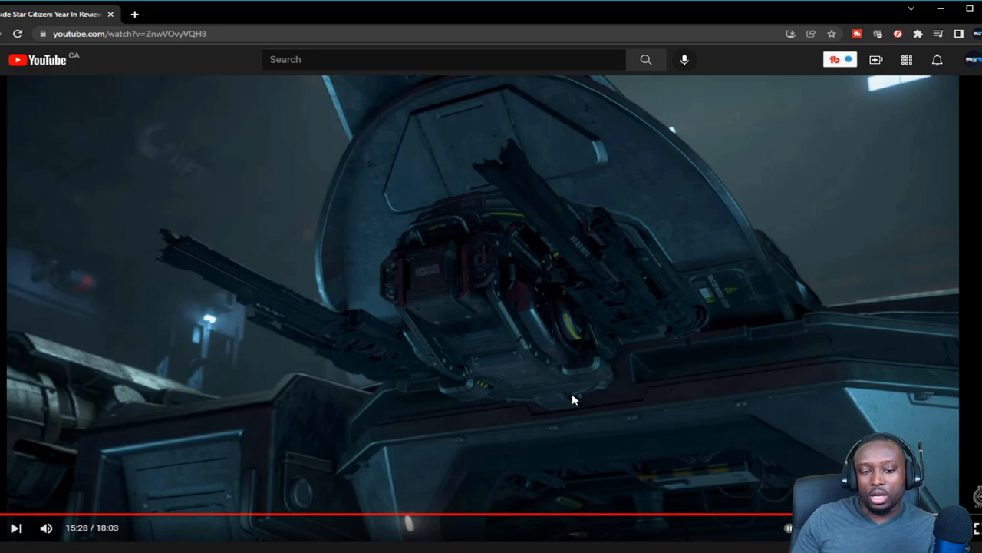
pyautogui.moveTo(785, 543)
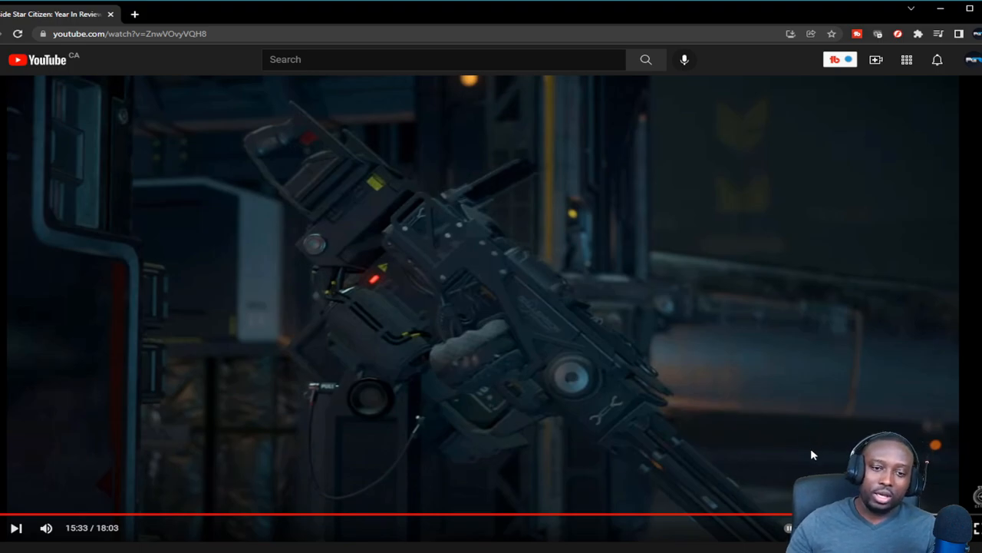
pyautogui.moveTo(804, 457)
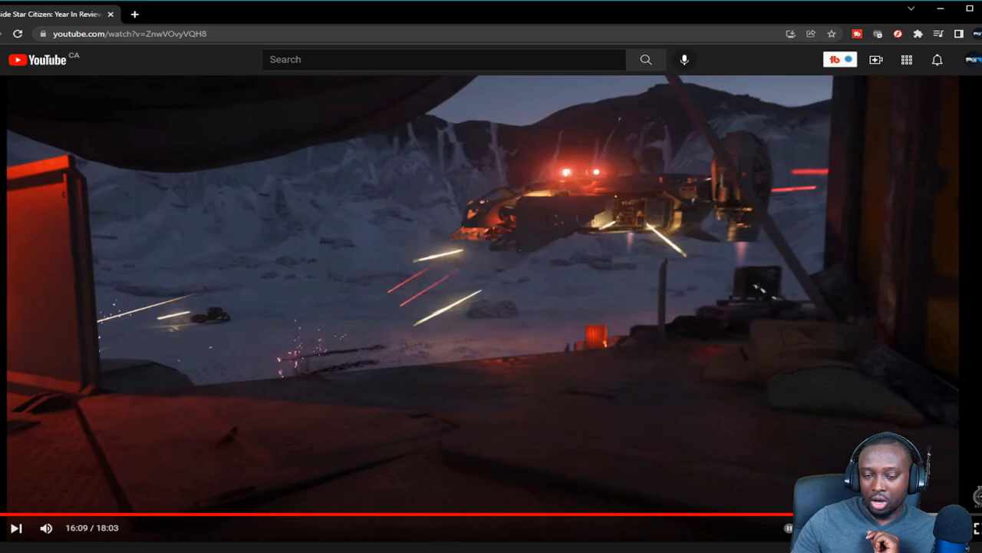
pyautogui.moveTo(642, 223)
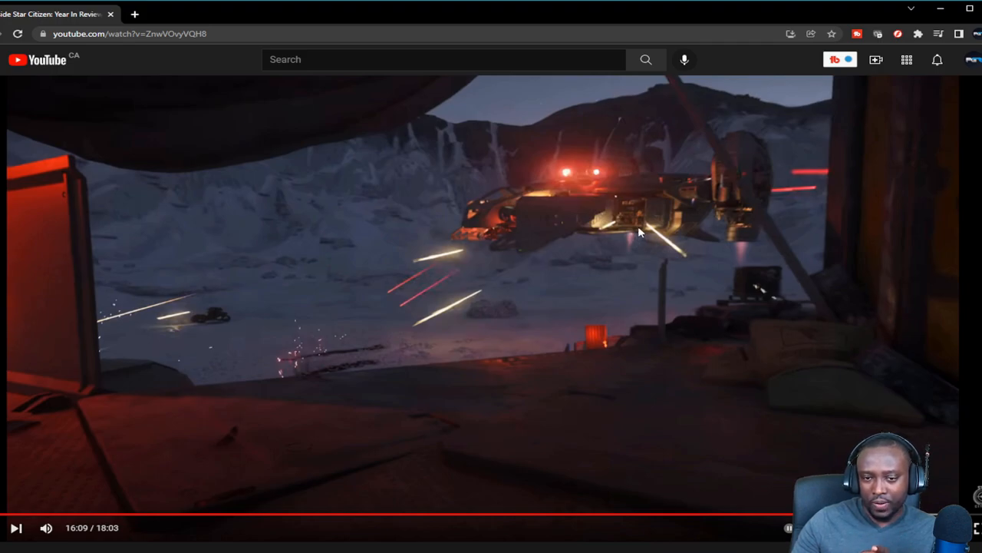
pyautogui.moveTo(637, 239)
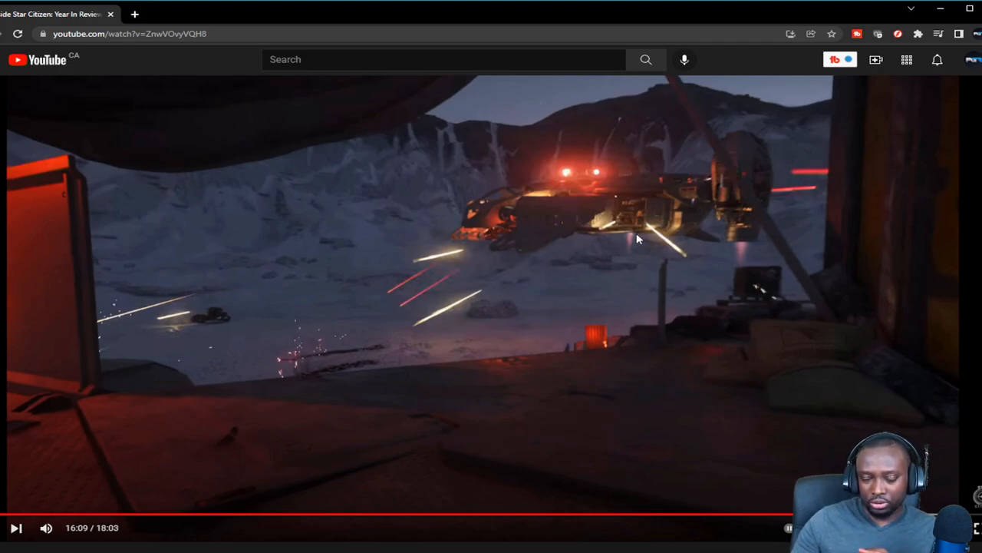